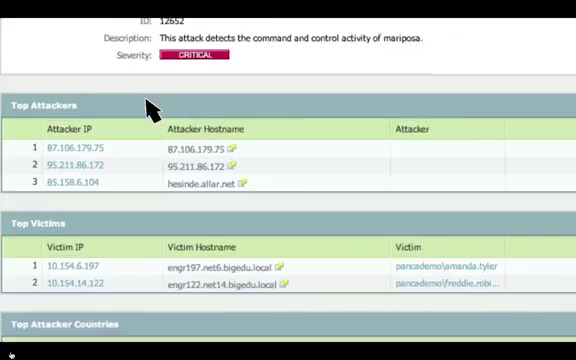
scroll(down, 3)
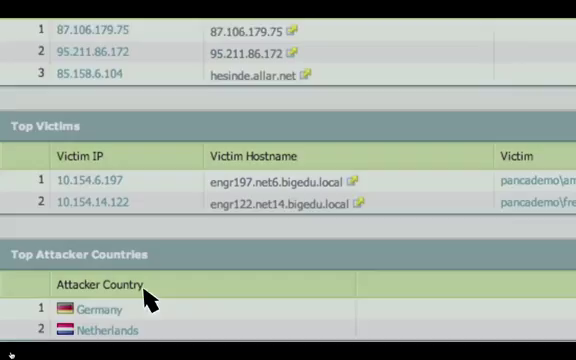